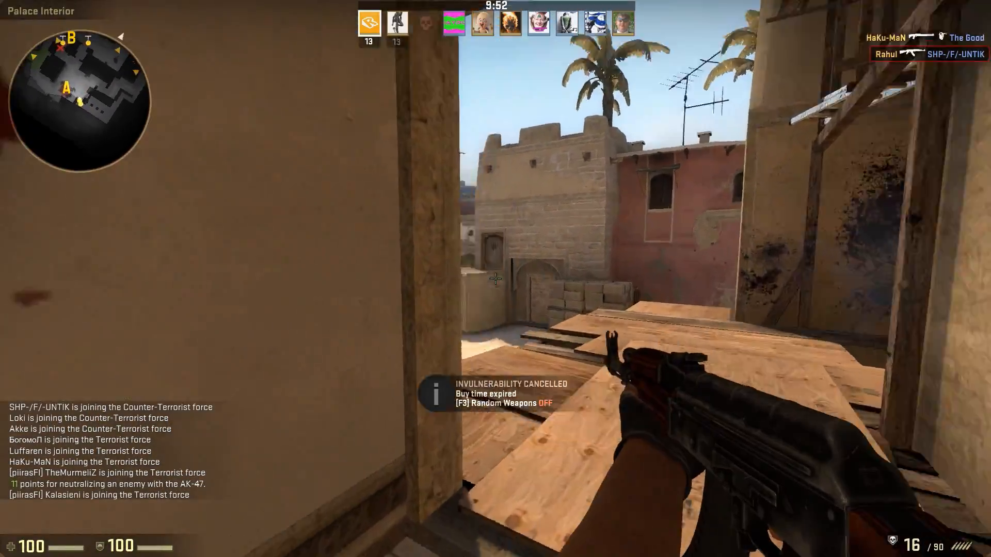
# Reach the Video Settings from the pause menu via Help & Options to review the advanced video options
pyautogui.click(494, 278)
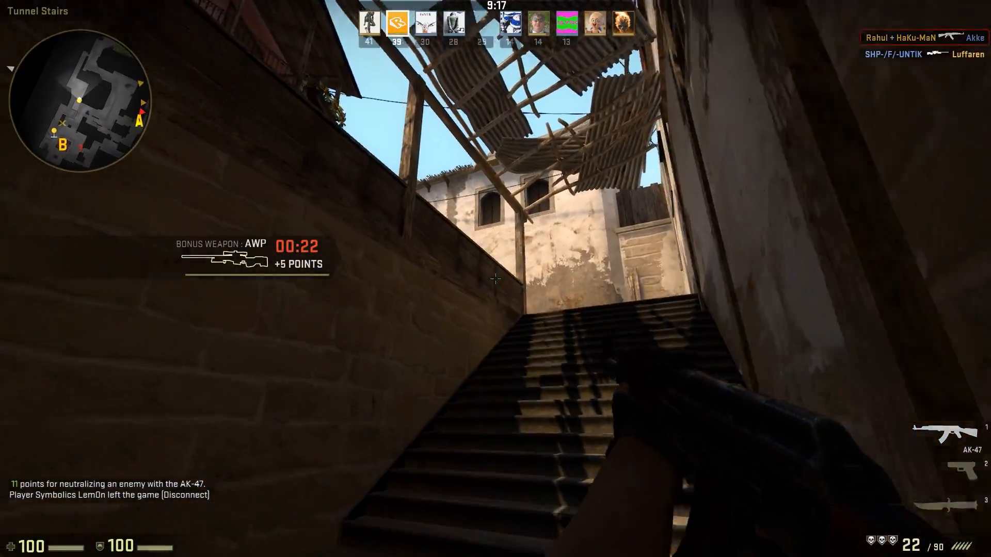
pyautogui.moveTo(495, 279)
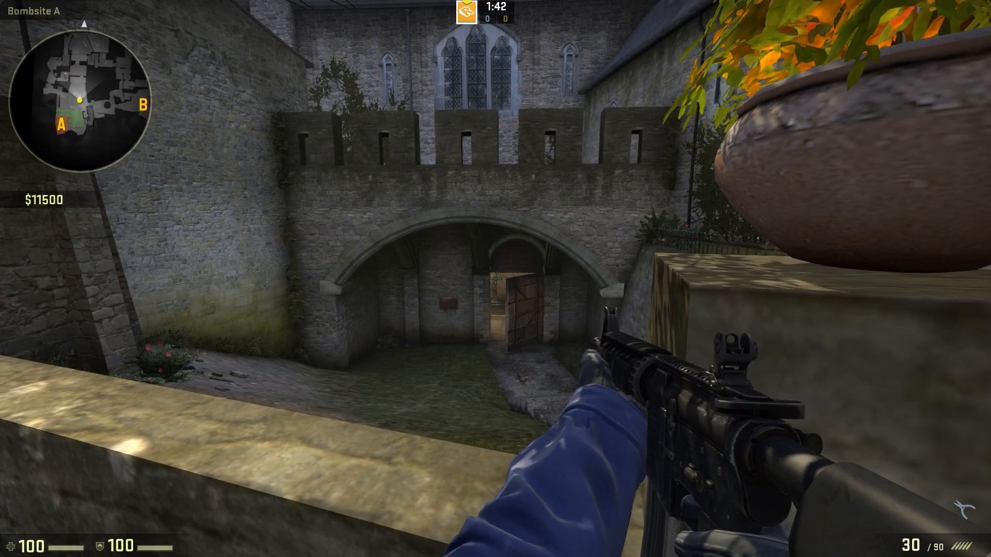
pyautogui.press('Escape')
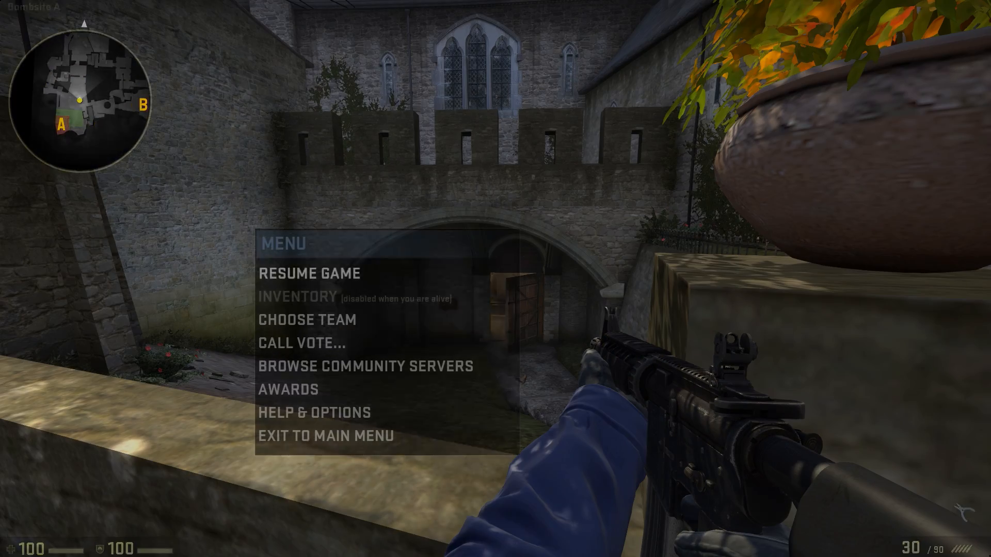
pyautogui.moveTo(310, 412)
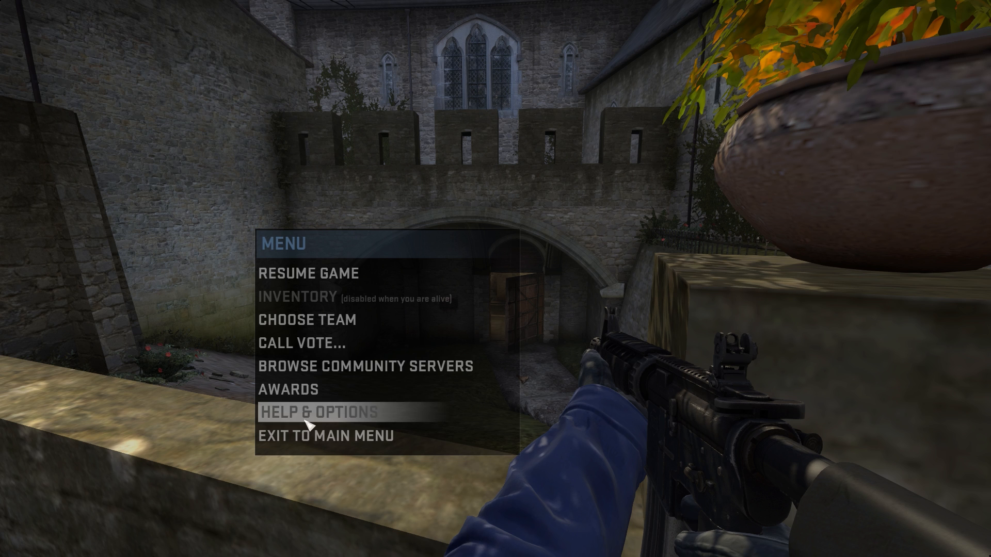
pyautogui.click(321, 412)
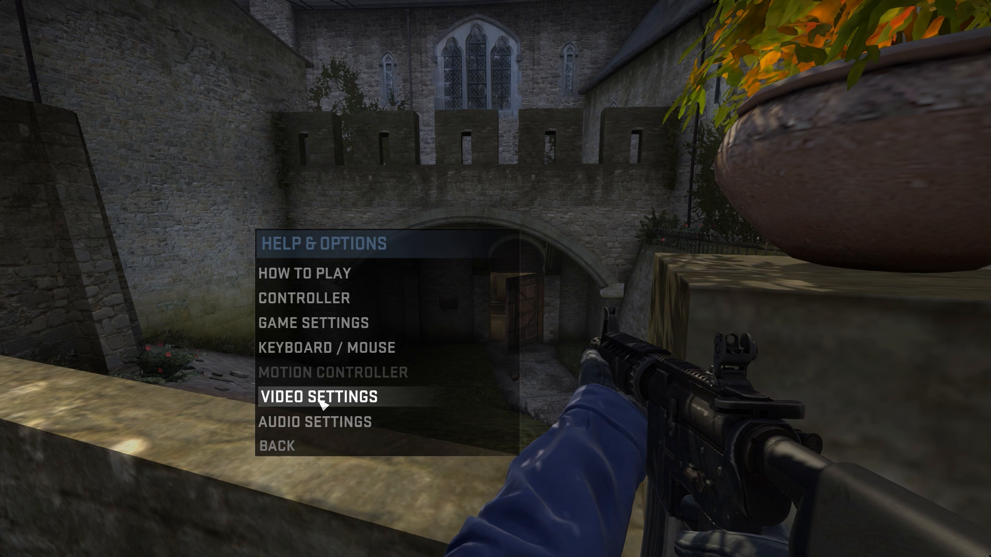
pyautogui.click(322, 397)
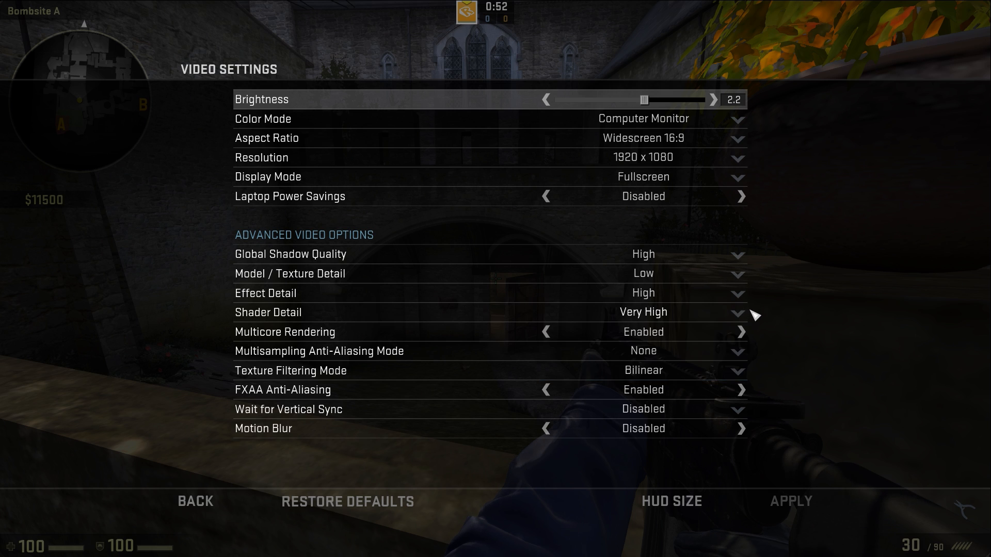
pyautogui.moveTo(759, 333)
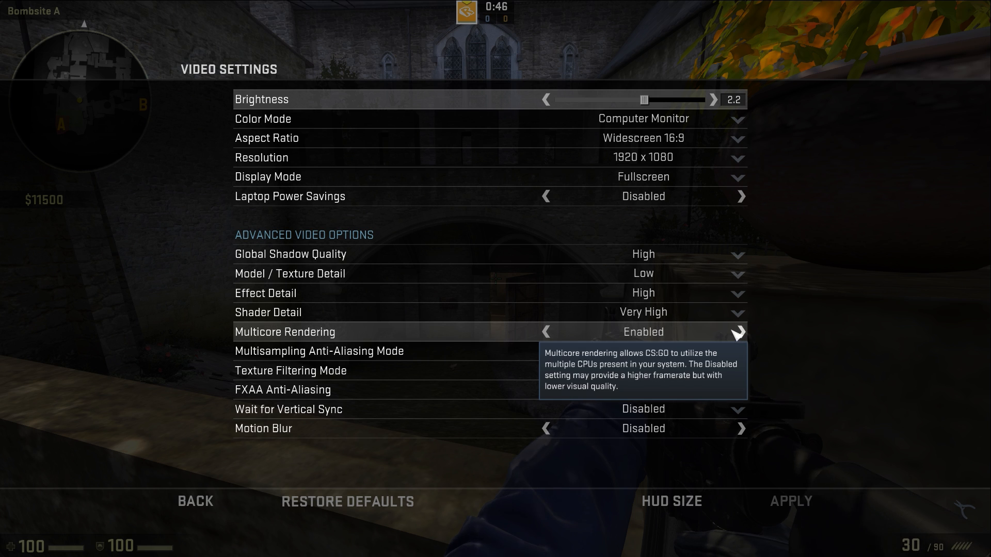
pyautogui.moveTo(742, 337)
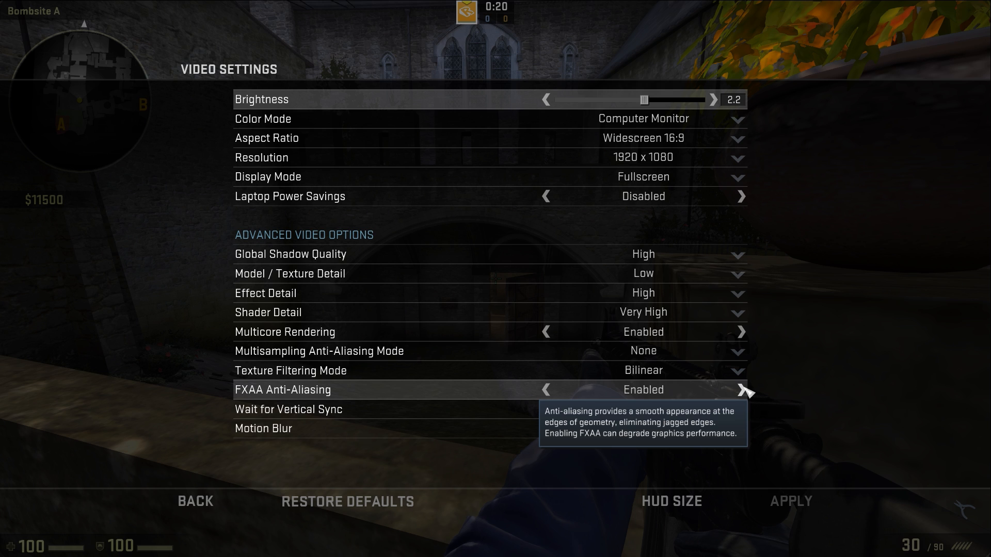
pyautogui.moveTo(748, 397)
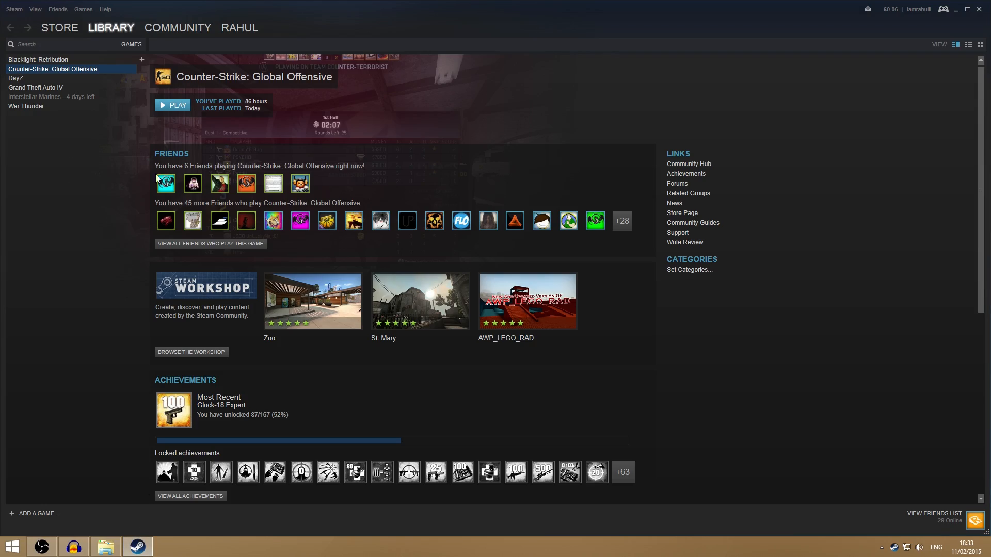
# Set the game's launch options to -novid -nohigh -nod3d9ex -threads <8> and close its properties
pyautogui.rightClick(53, 68)
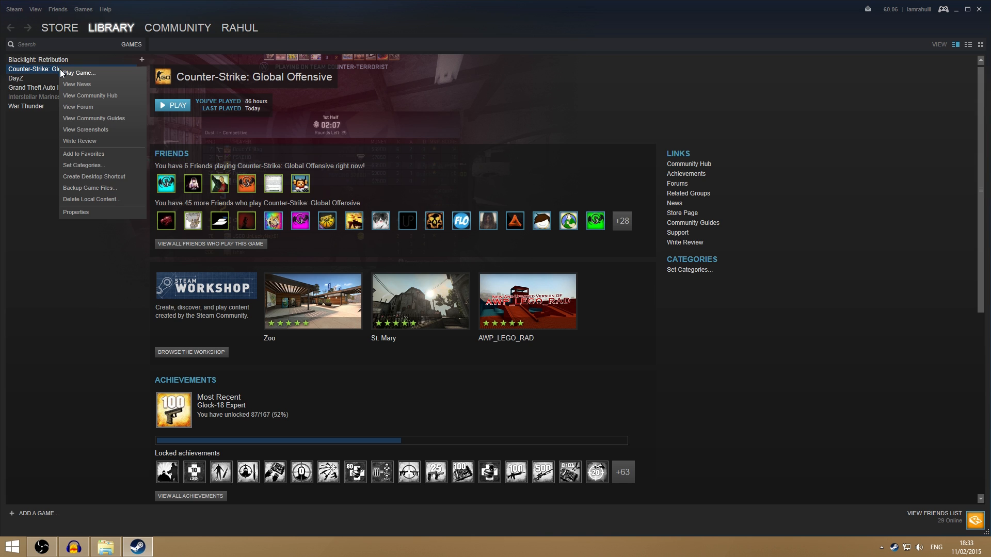
pyautogui.click(75, 211)
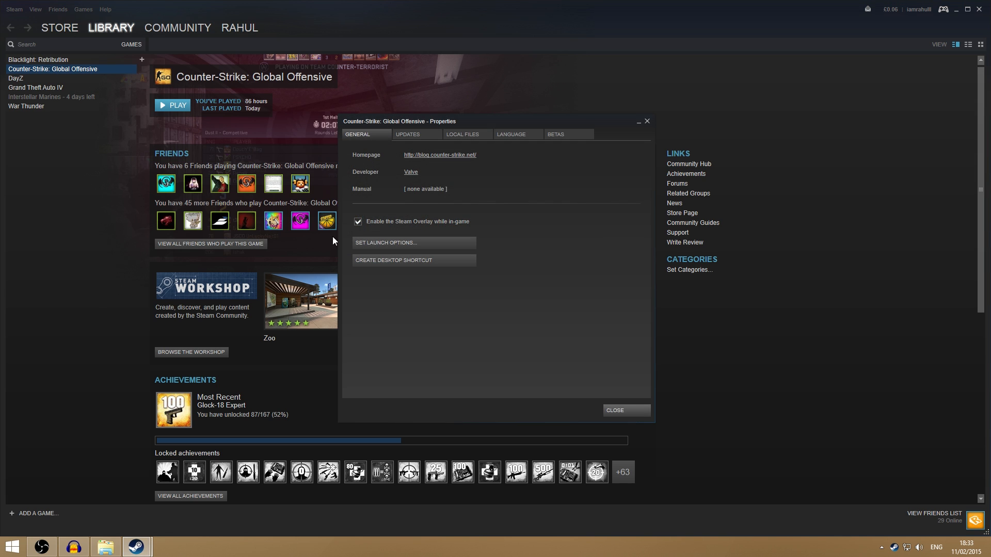
pyautogui.click(385, 242)
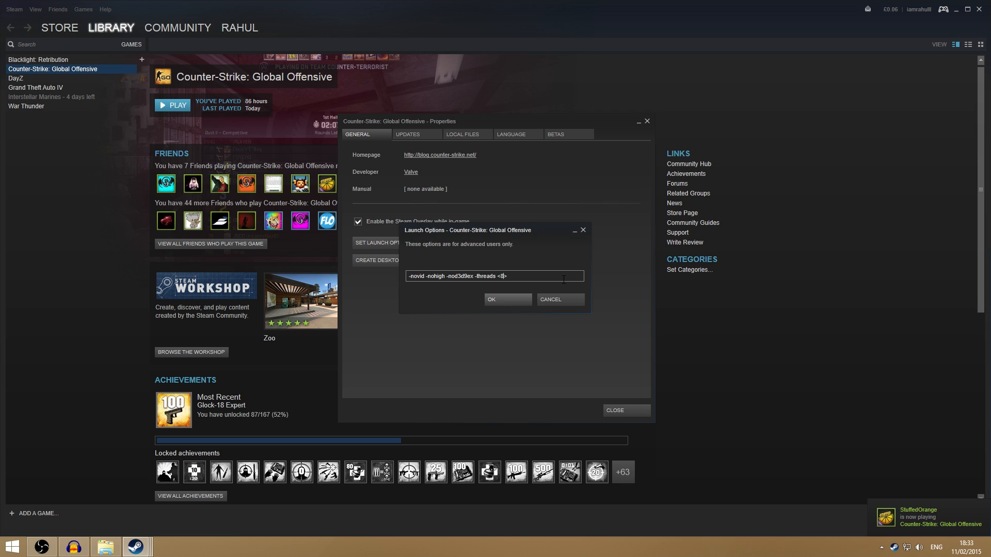
pyautogui.moveTo(453, 296)
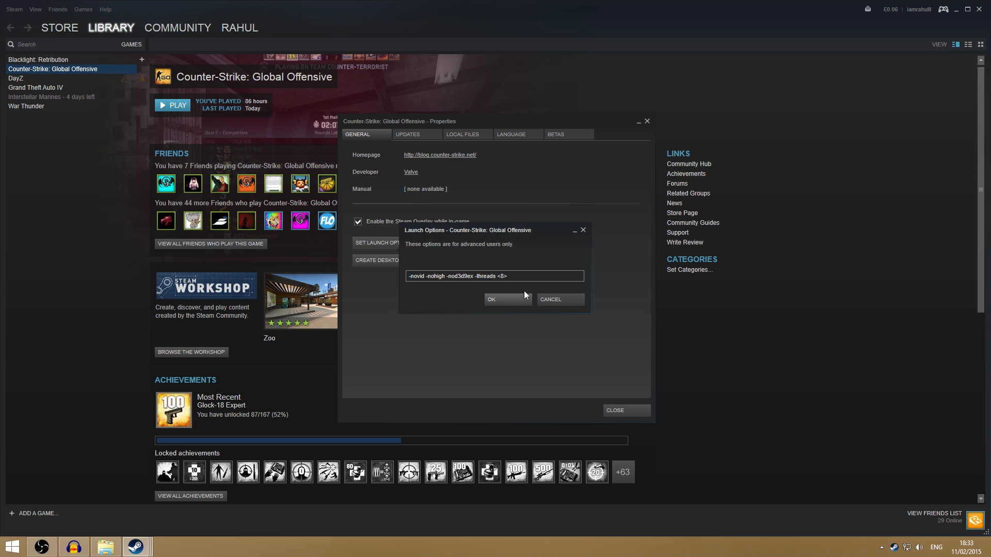
pyautogui.click(490, 299)
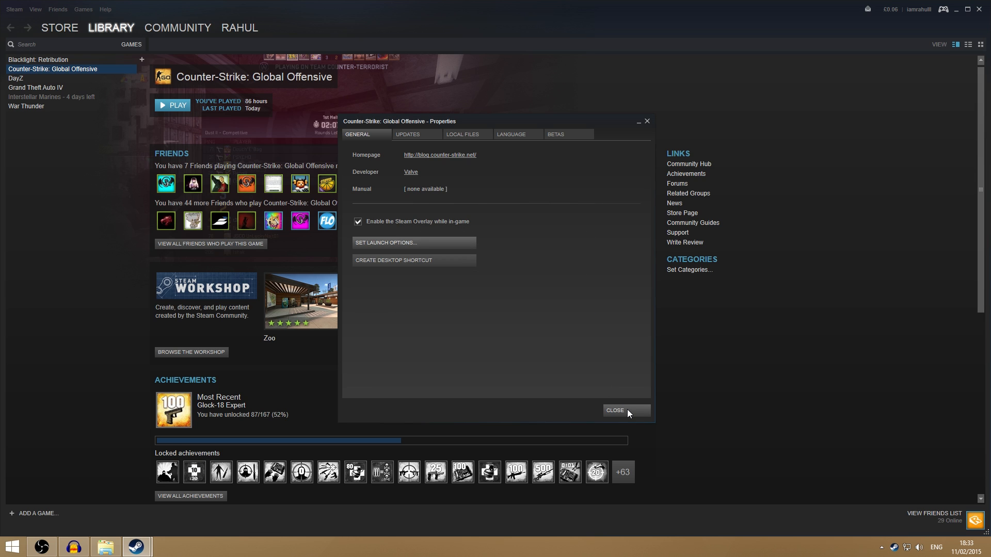
pyautogui.click(614, 410)
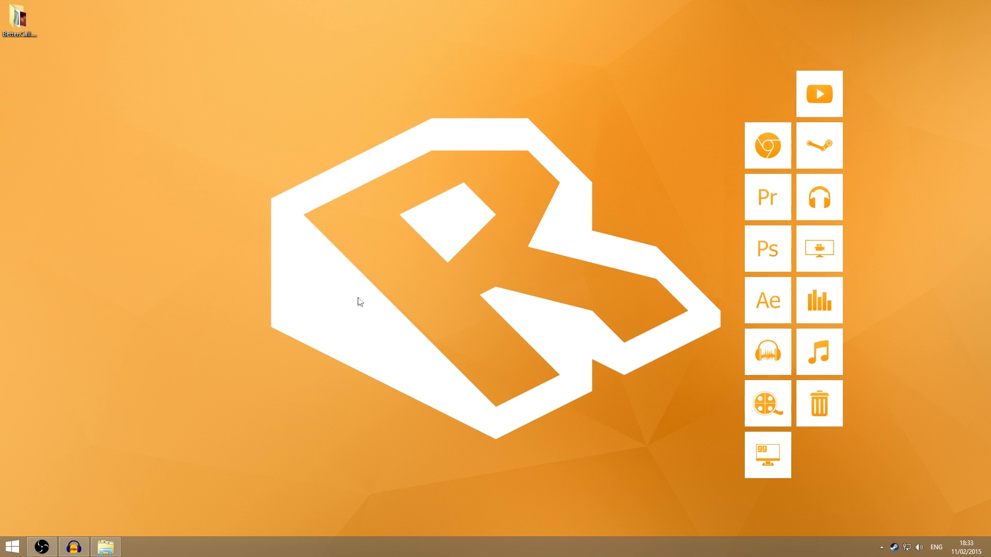
pyautogui.moveTo(622, 280)
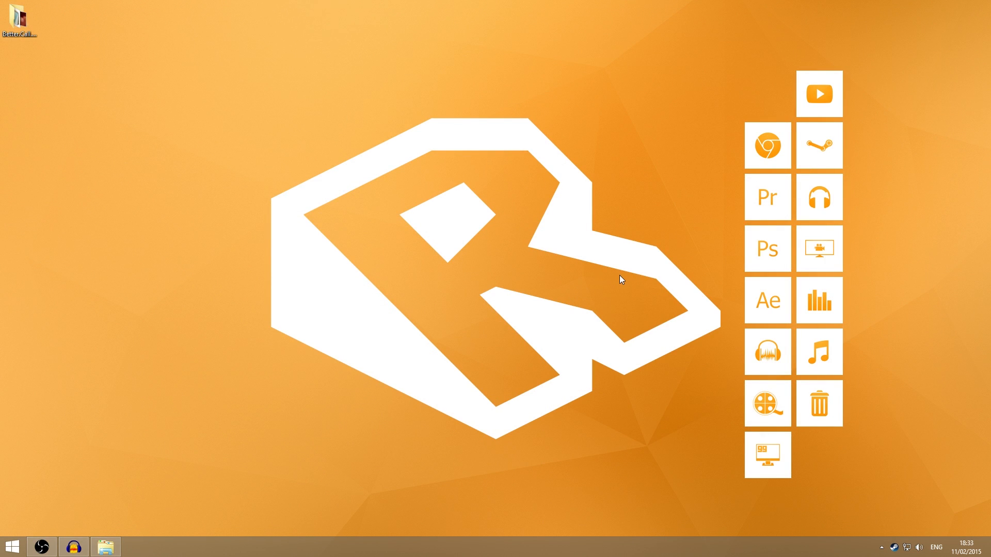
pyautogui.moveTo(718, 211)
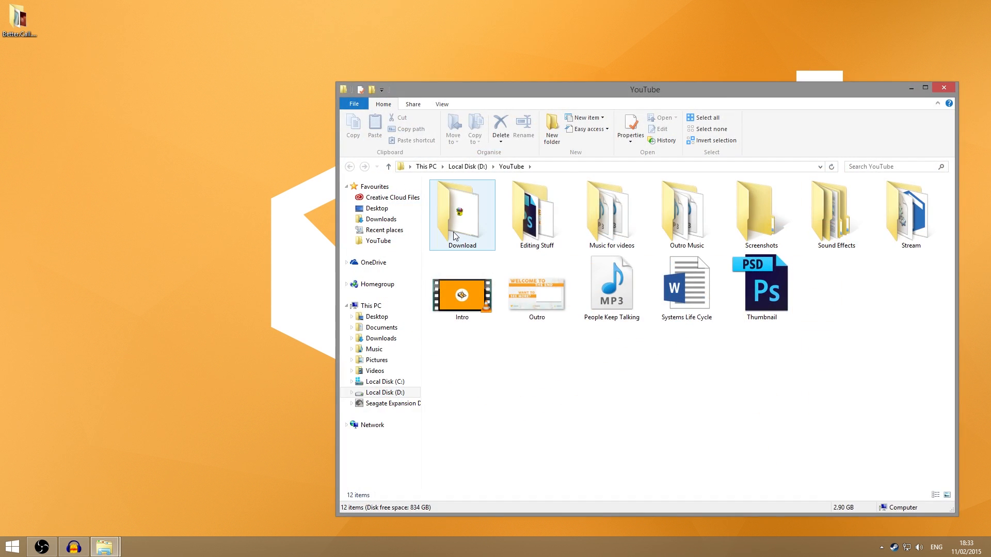
# Run parkcontroldist32 from the Download folder and reposition its window
pyautogui.doubleClick(462, 214)
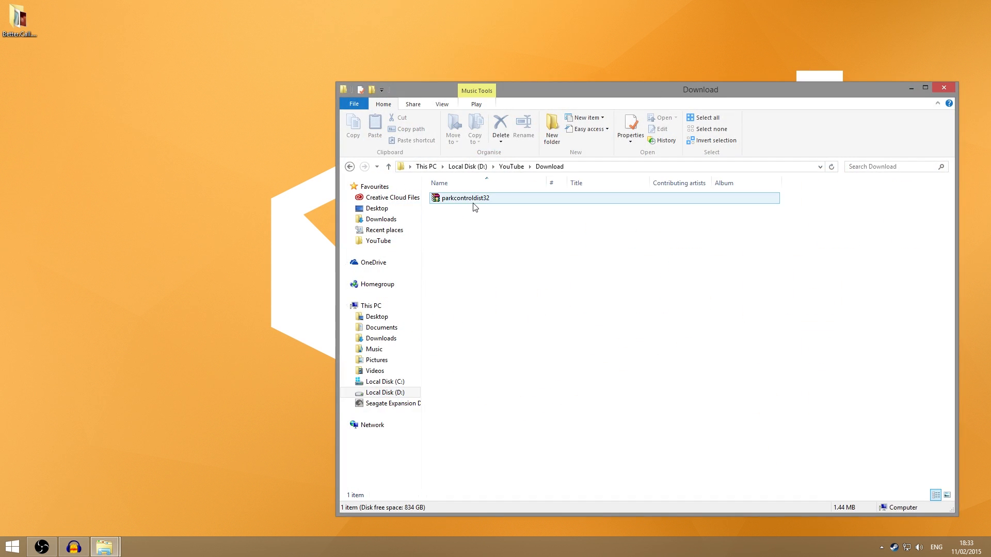
pyautogui.doubleClick(465, 198)
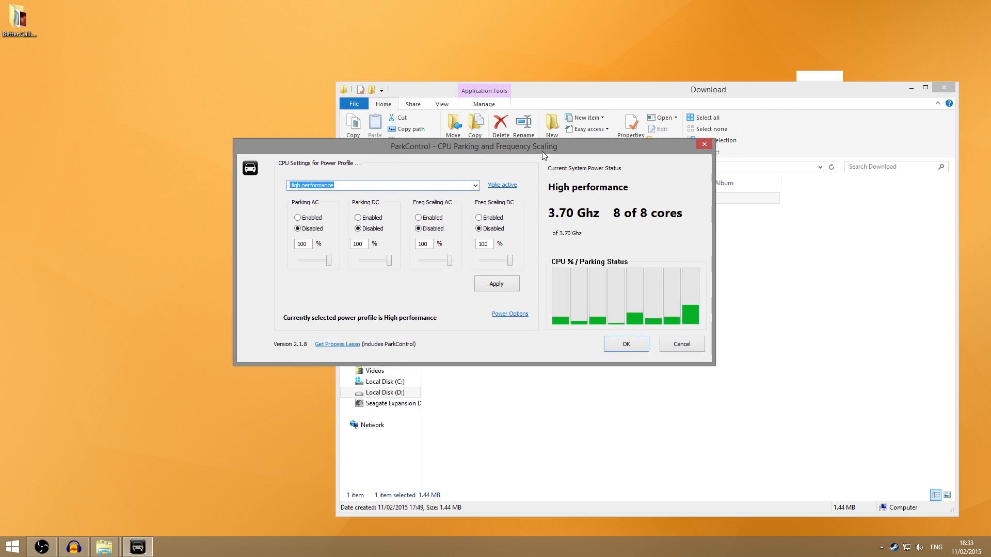
pyautogui.moveTo(473, 146); pyautogui.dragTo(436, 112)
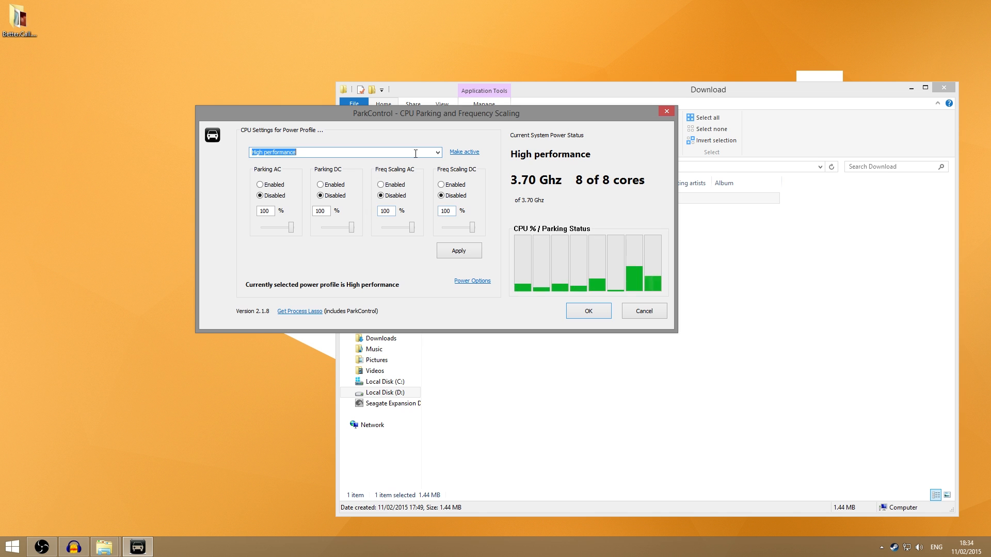
# Choose the High performance profile with parking and frequency scaling disabled, and confirm it
pyautogui.click(435, 153)
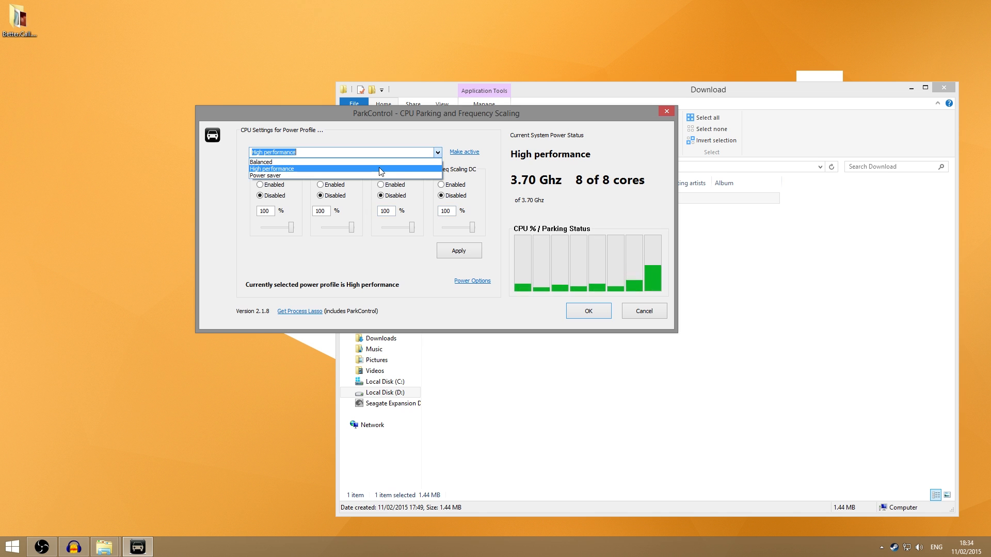
pyautogui.click(272, 168)
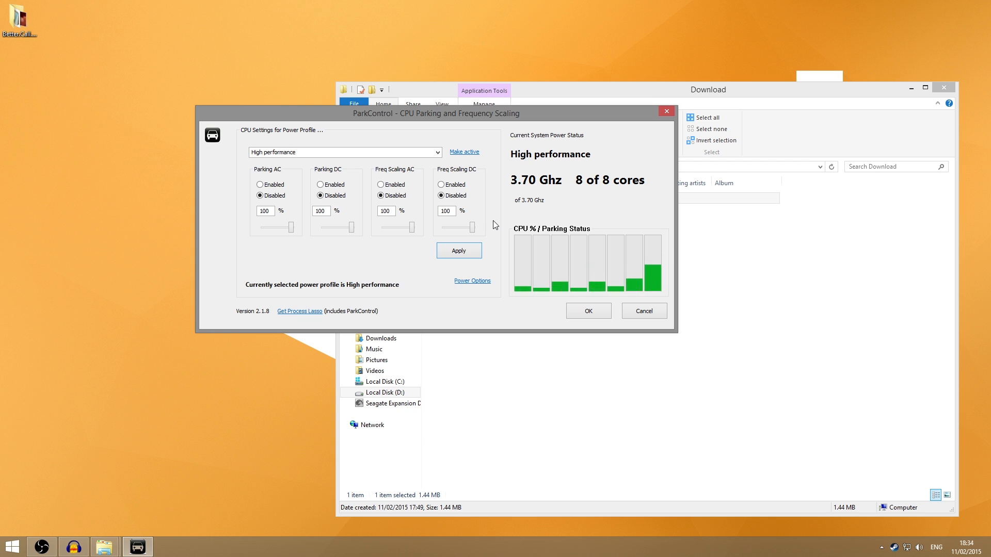
pyautogui.moveTo(446, 210)
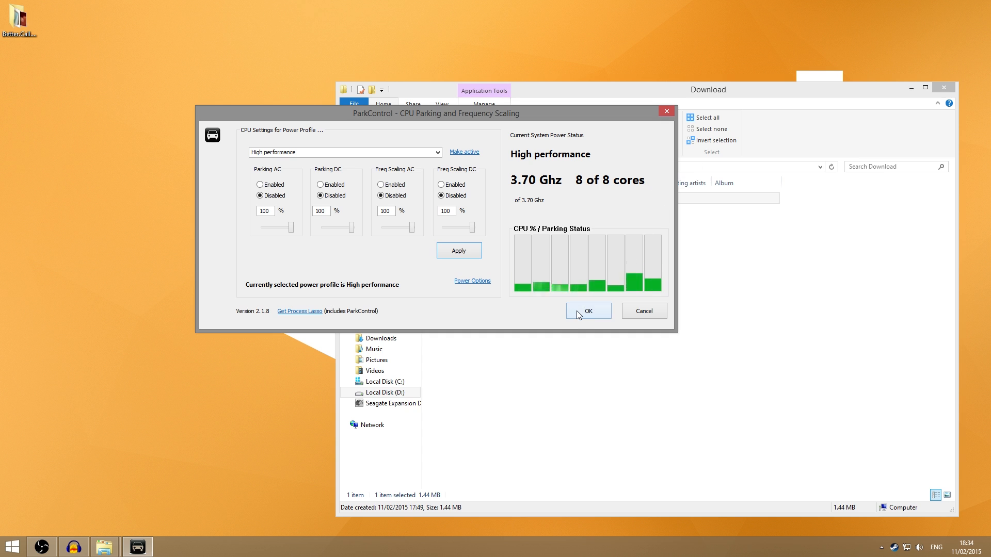
pyautogui.click(588, 311)
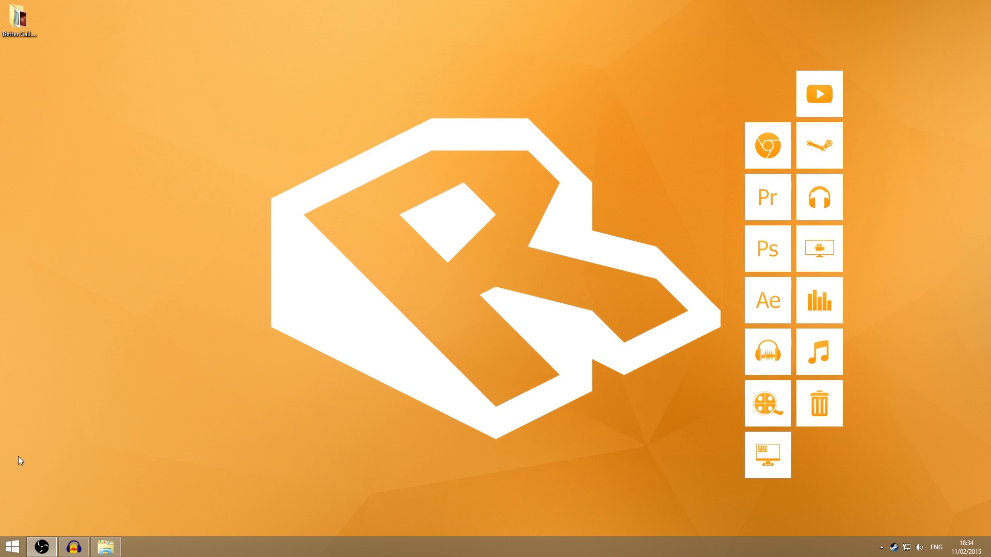
# Launch AMD Catalyst Control Center and reach the AMD OverDrive page under Performance
pyautogui.click(13, 547)
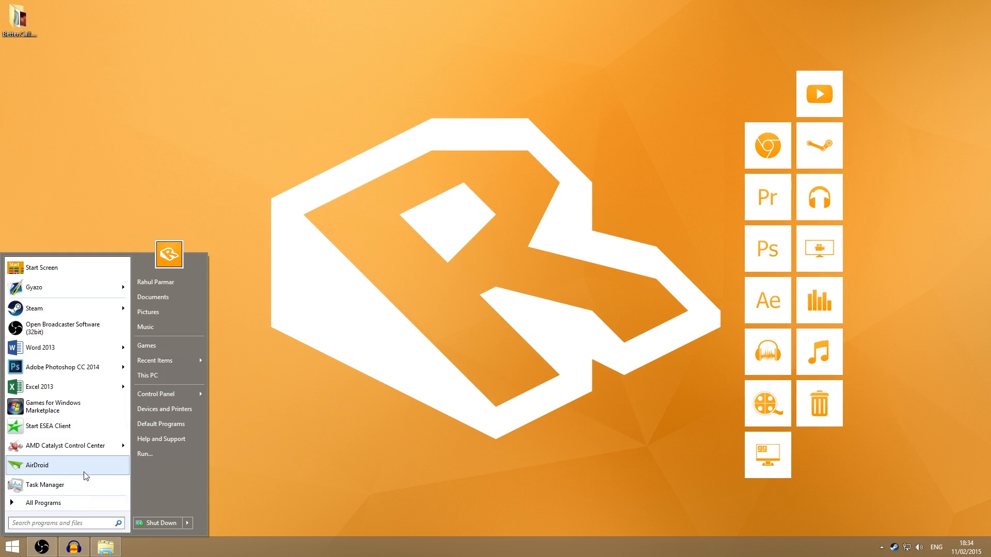
pyautogui.click(36, 465)
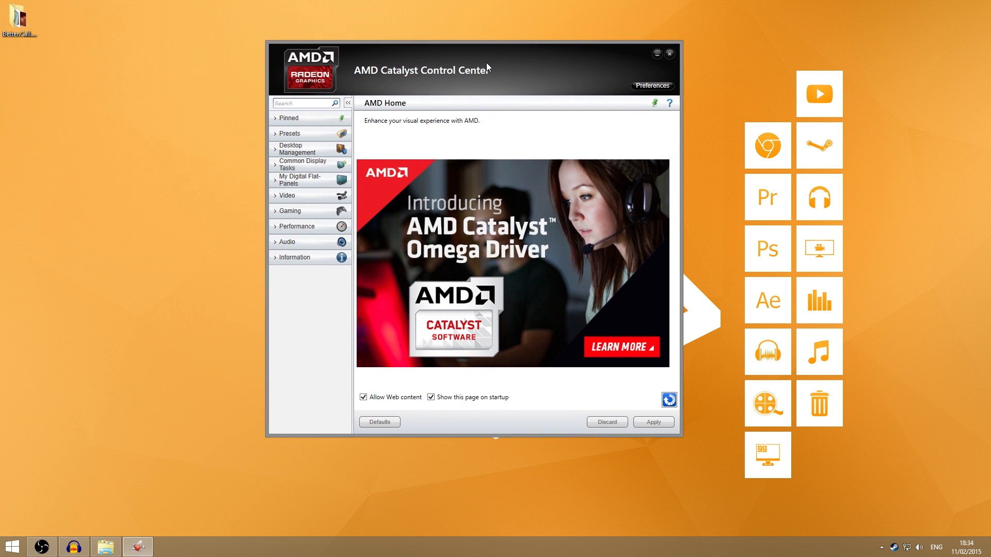
pyautogui.click(297, 227)
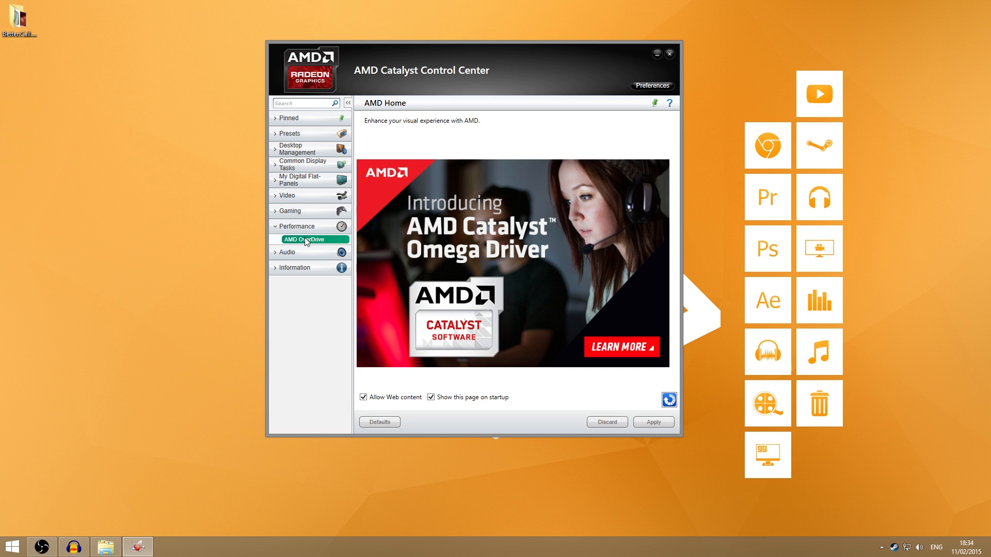
pyautogui.click(304, 238)
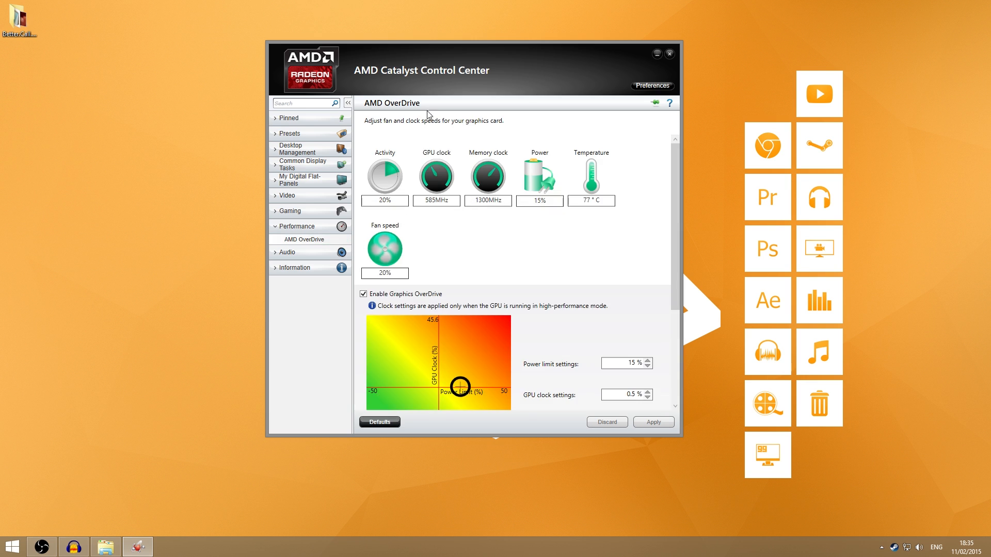
pyautogui.moveTo(448, 160)
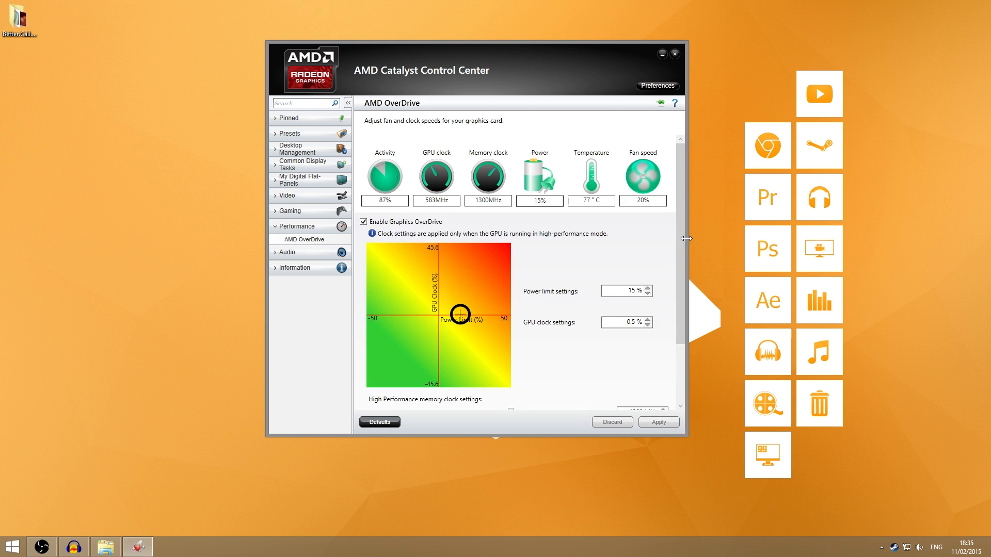
# Scroll through the power limit, clock, target temperature and fan speed settings, then close the window
pyautogui.scroll(-3)
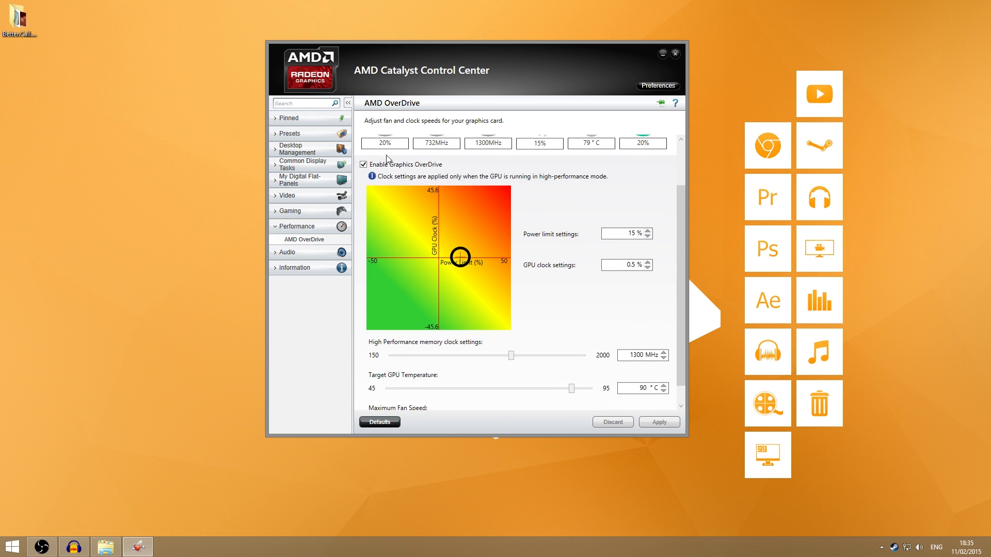
pyautogui.scroll(-3)
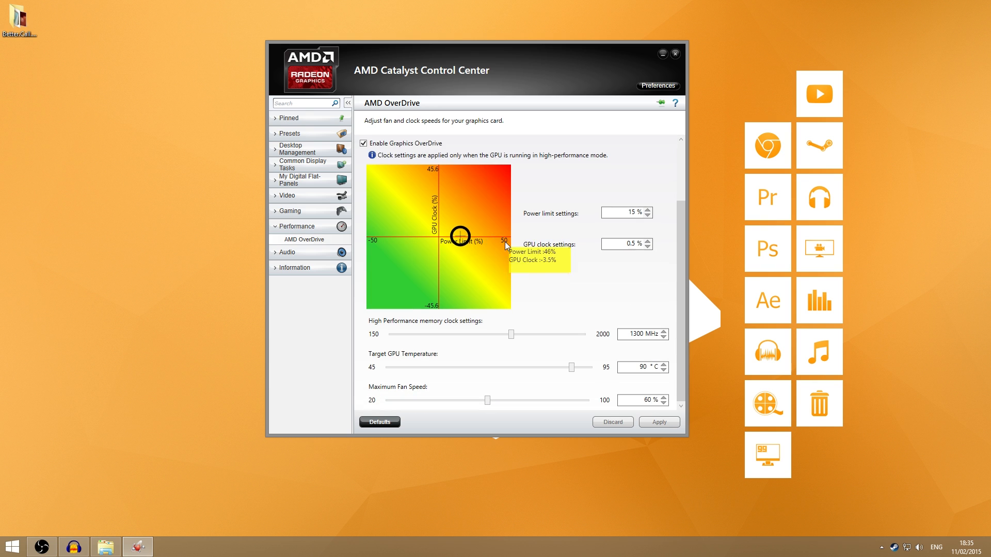
pyautogui.moveTo(594, 231)
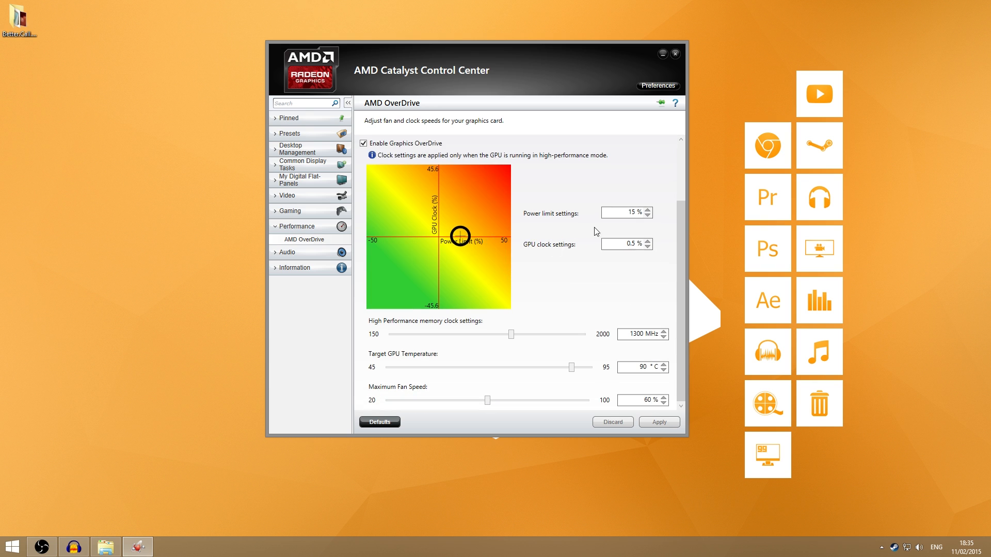
pyautogui.moveTo(584, 340)
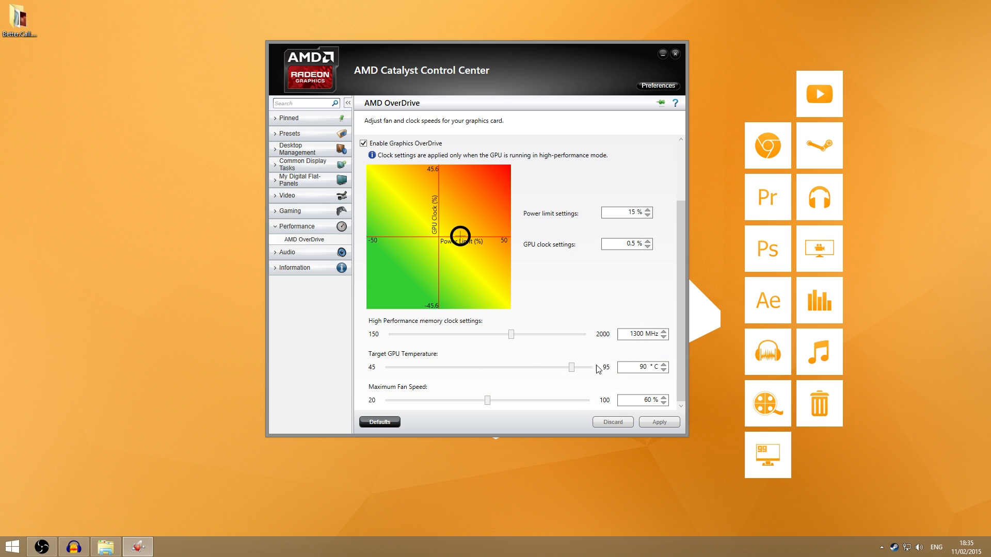
pyautogui.moveTo(563, 383)
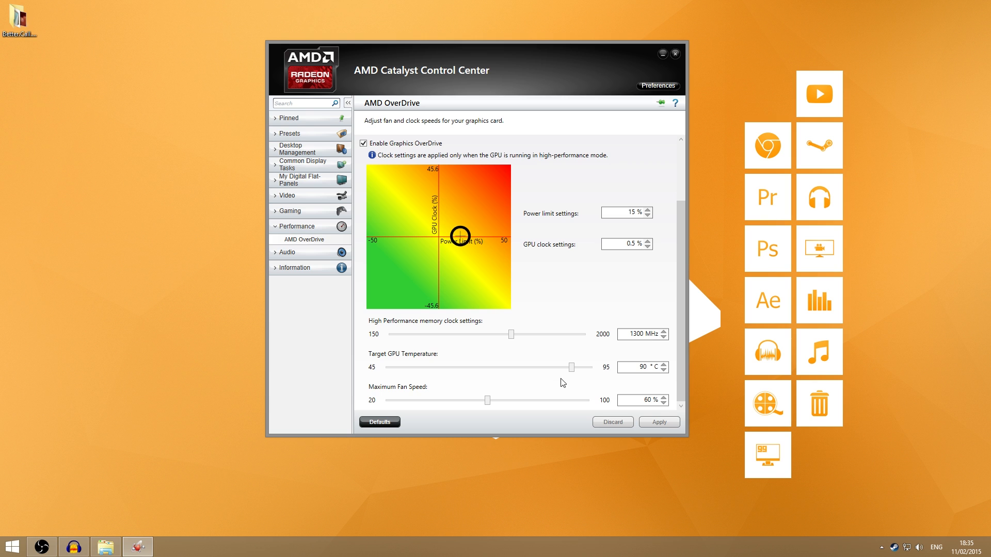
pyautogui.moveTo(555, 386)
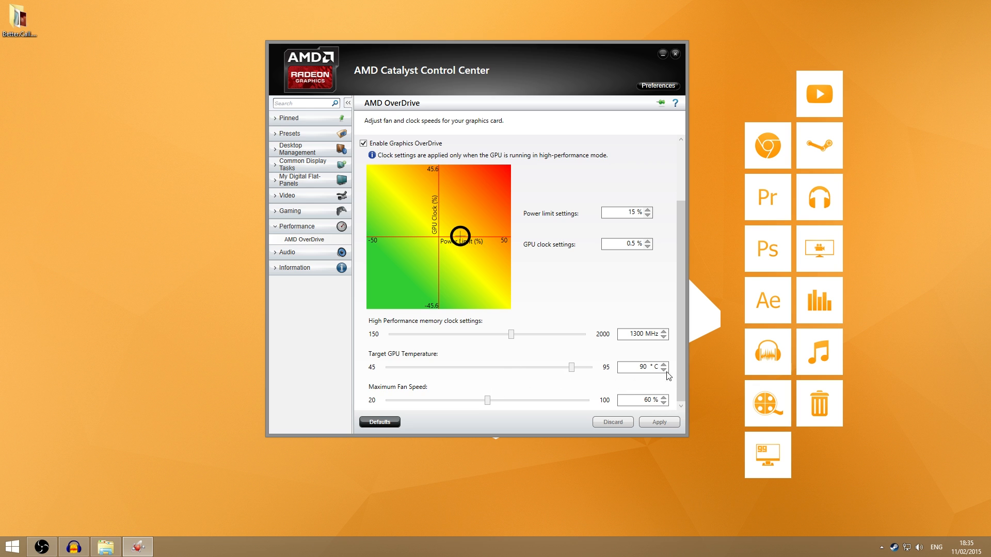
pyautogui.scroll(-3)
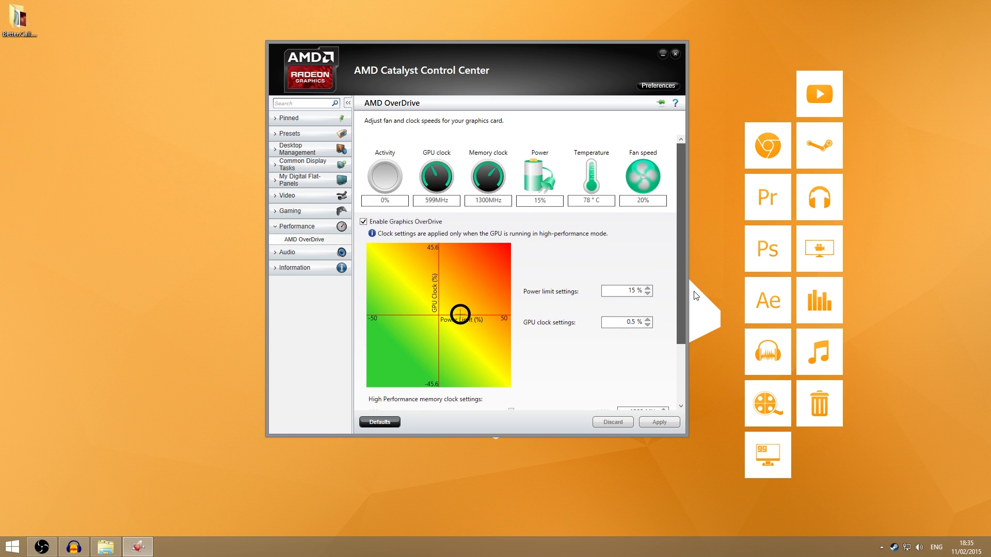
pyautogui.click(675, 53)
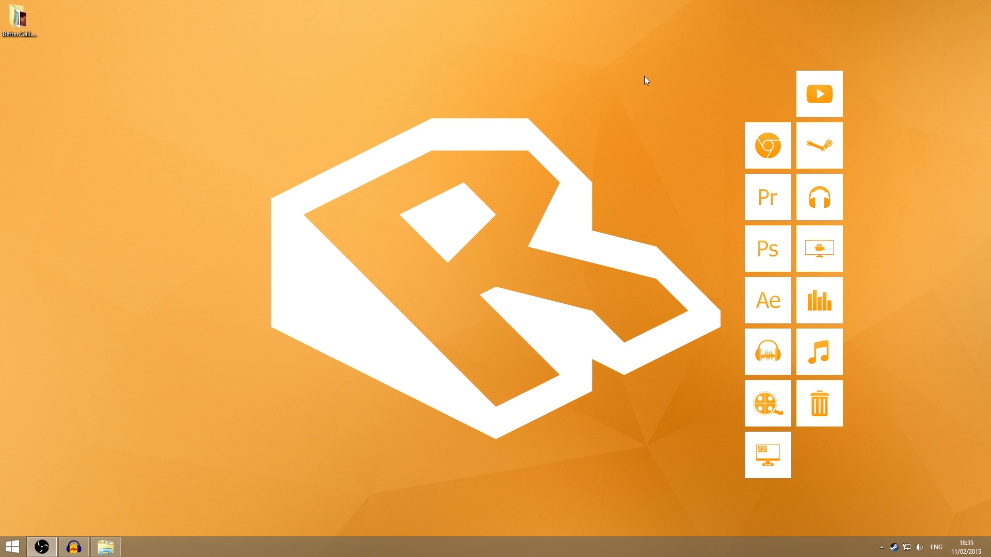
pyautogui.moveTo(558, 117)
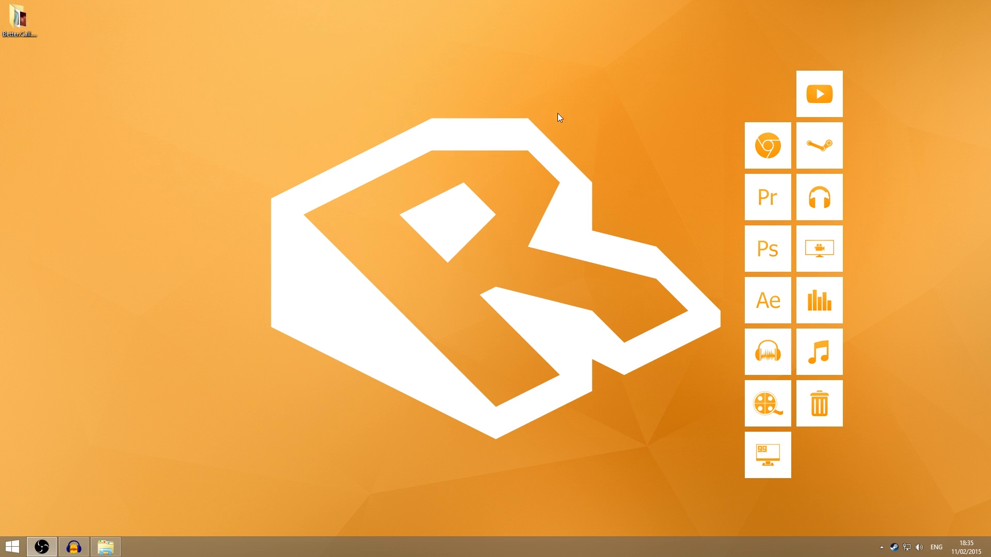
# Reach the advanced display adapter settings from the desktop's Screen resolution page
pyautogui.rightClick(558, 117)
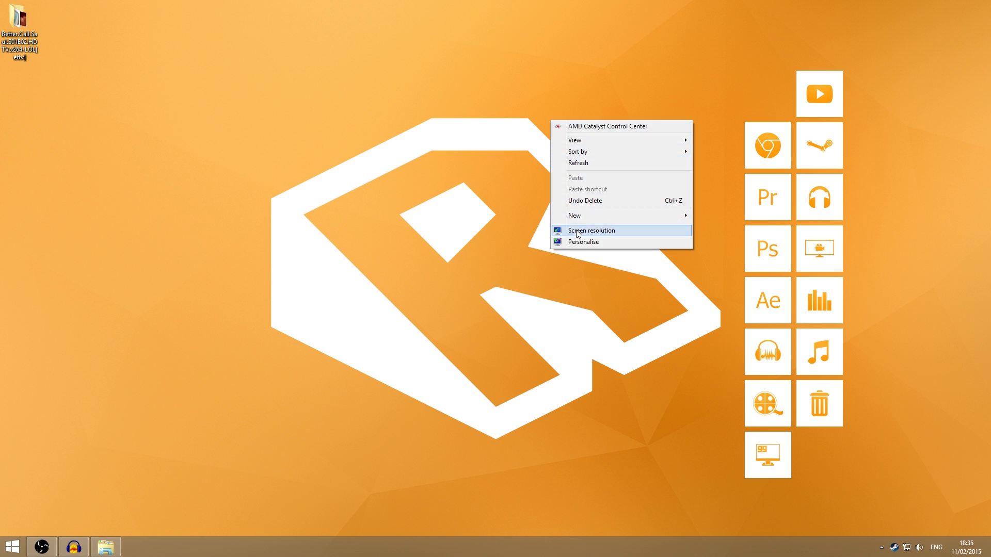
pyautogui.click(590, 230)
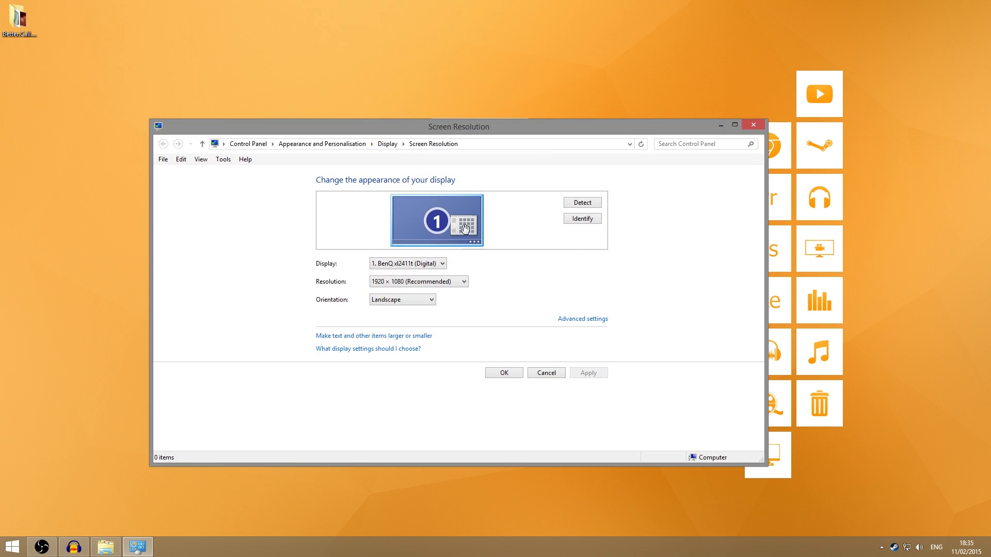
pyautogui.moveTo(496, 262)
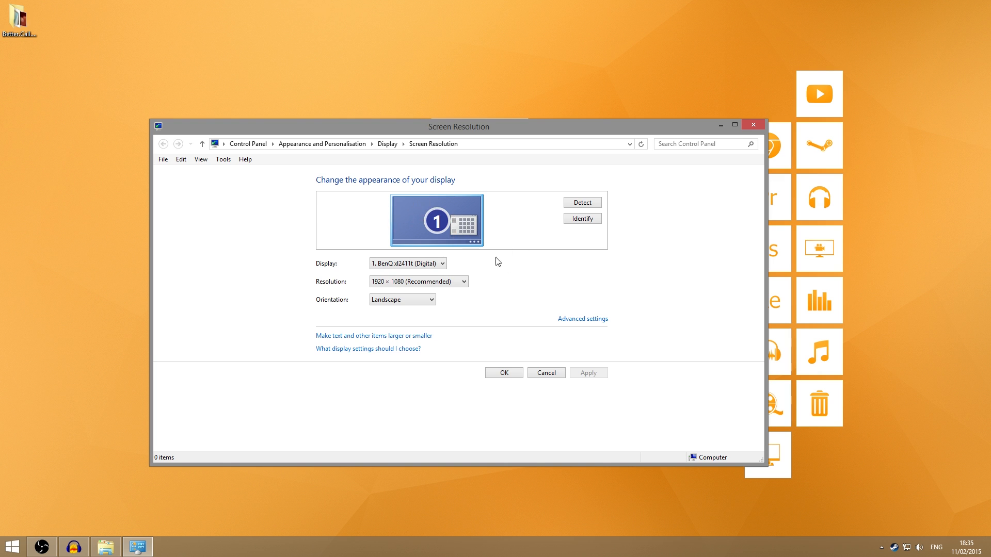
pyautogui.click(582, 319)
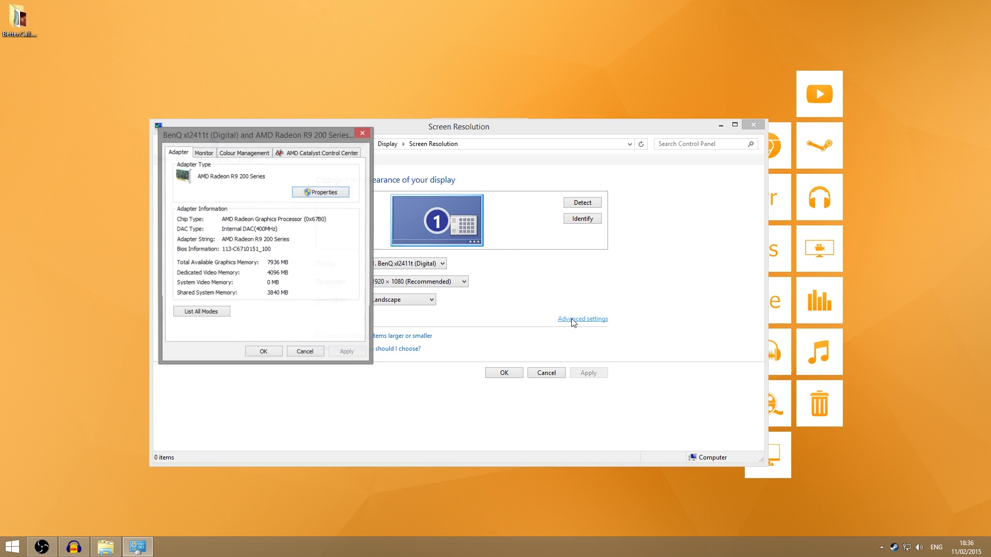
# Confirm the Monitor tab shows a 144 Hertz refresh rate and close the display settings
pyautogui.click(203, 153)
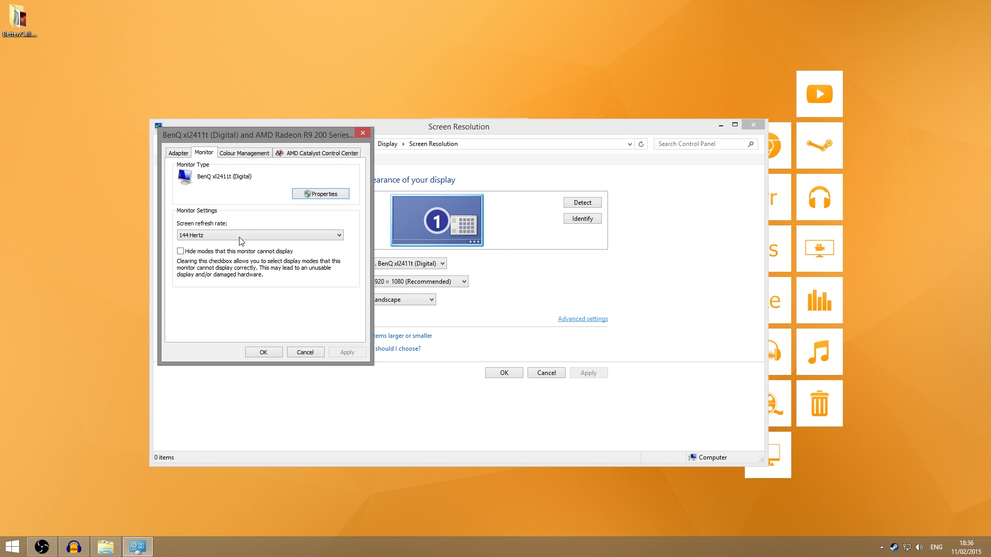
pyautogui.click(259, 234)
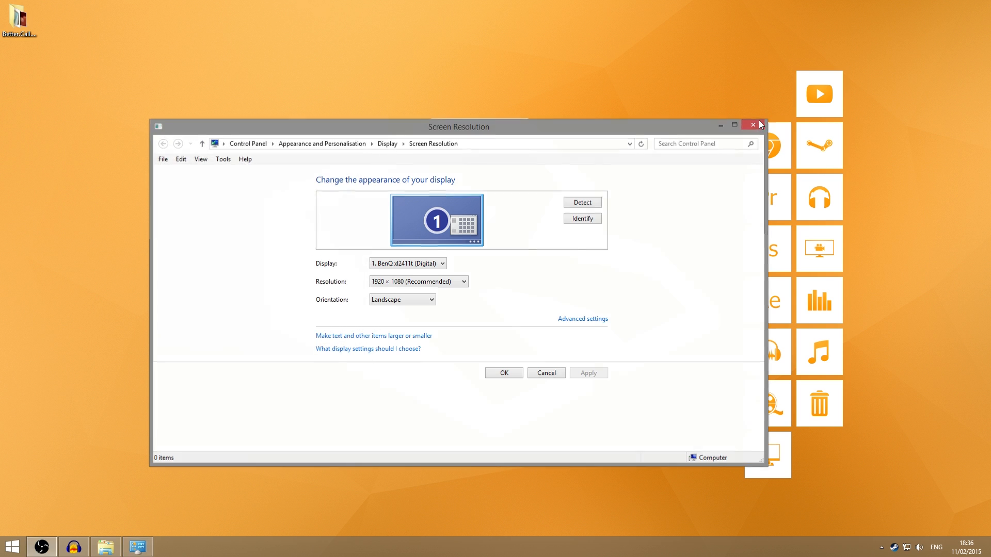
pyautogui.click(753, 123)
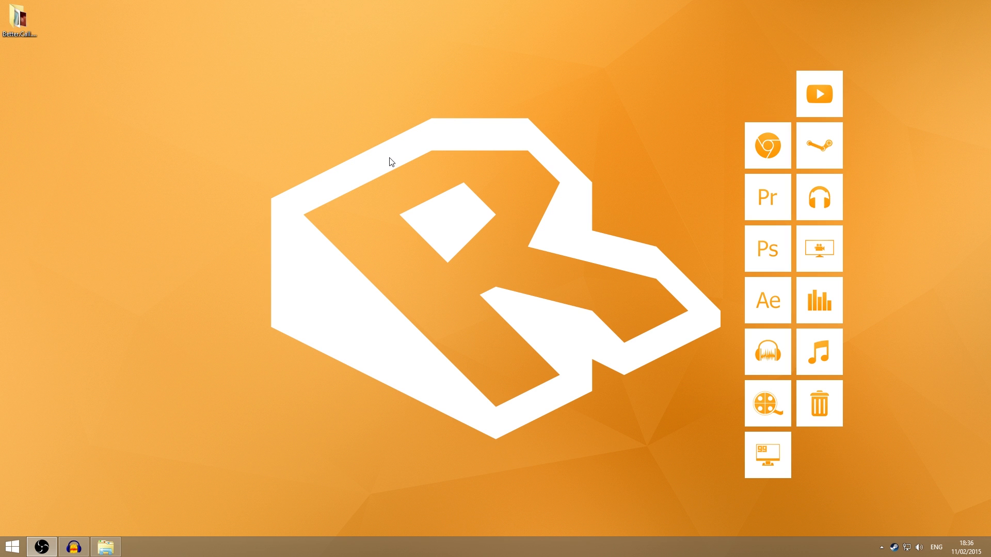
pyautogui.moveTo(390, 218)
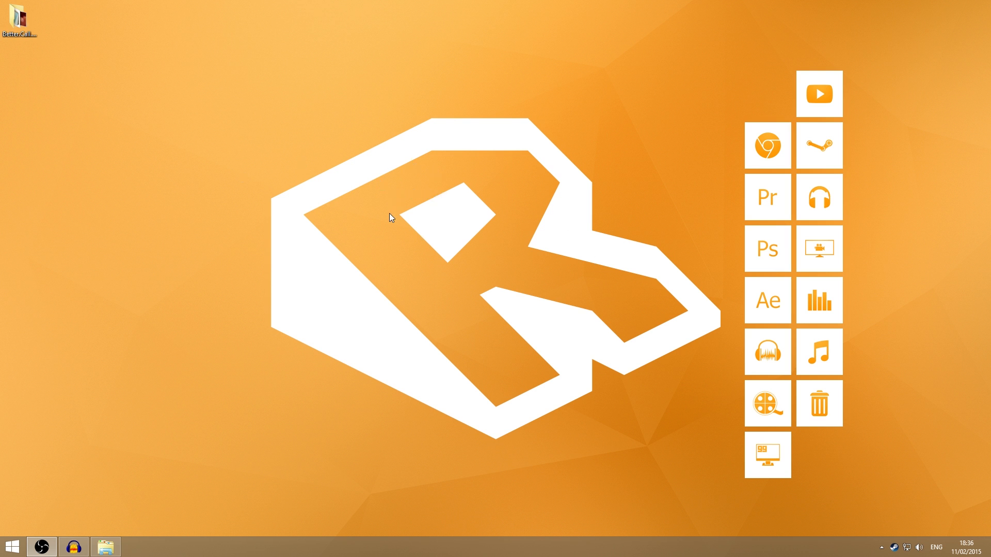